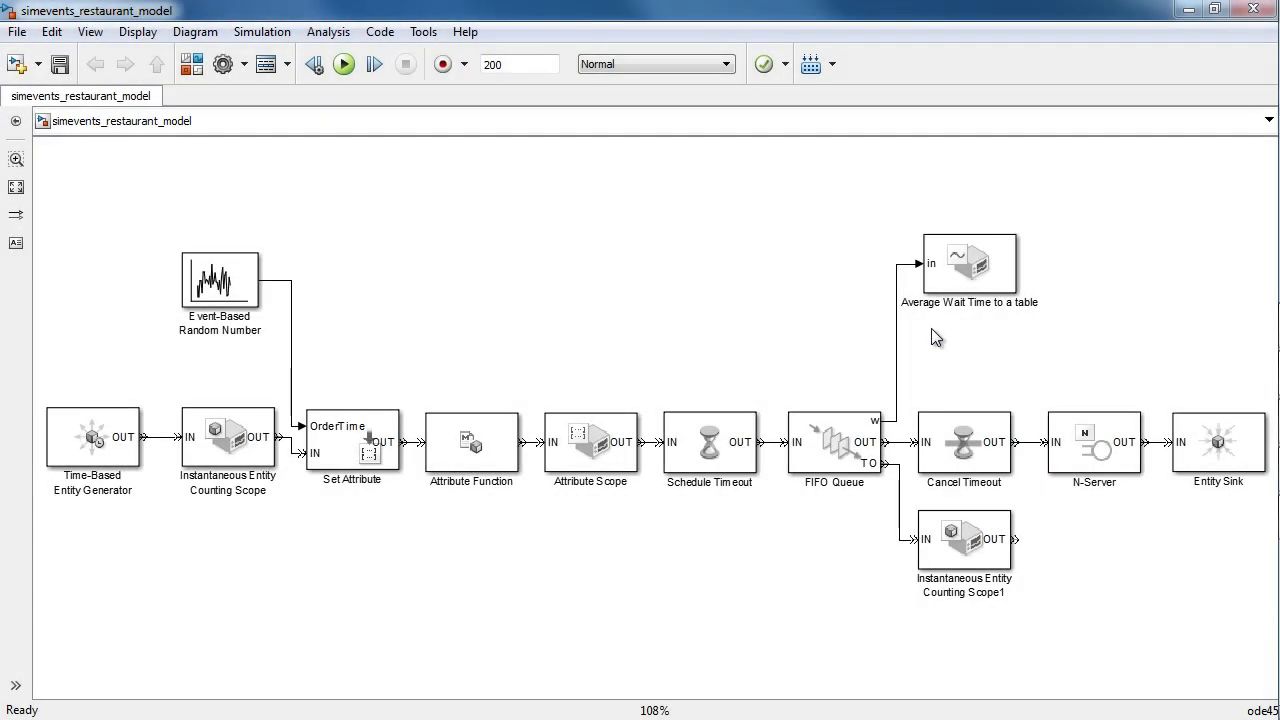
mouse_move(1186, 673)
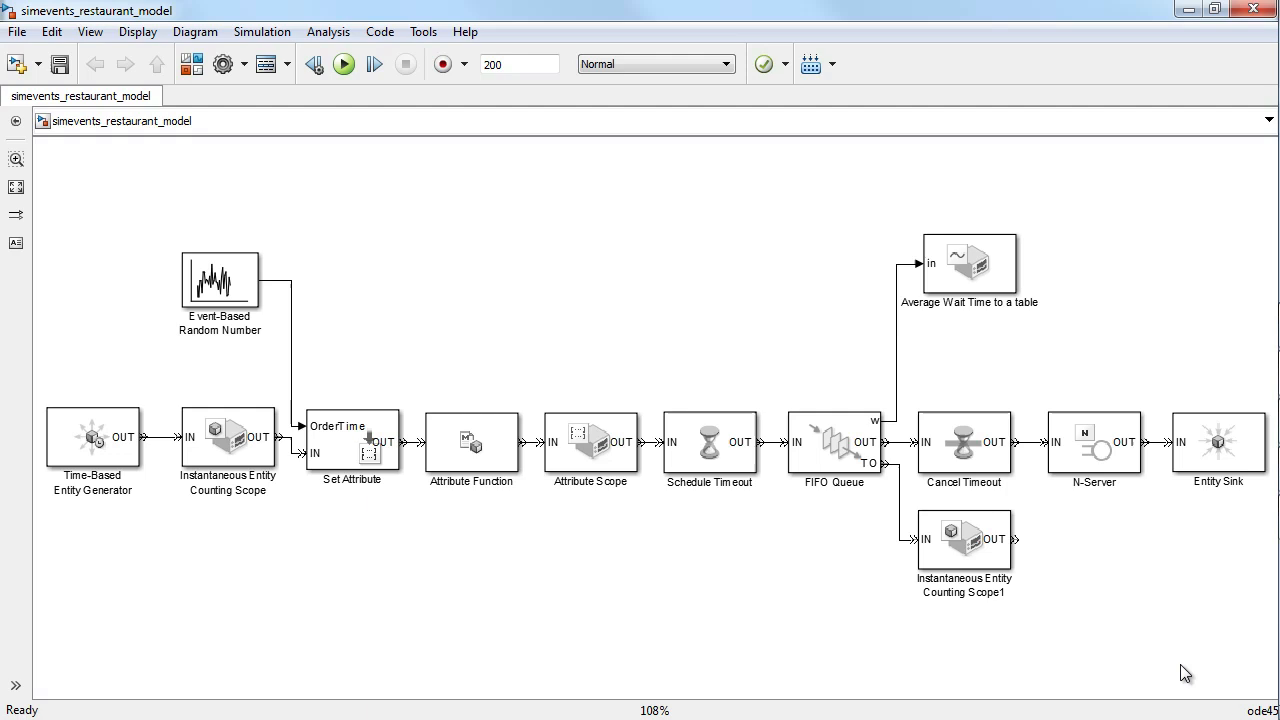
- Go through the restaurant diagram's blocks, then run the simulation to produce wait-time, count and attribute plots
click(92, 440)
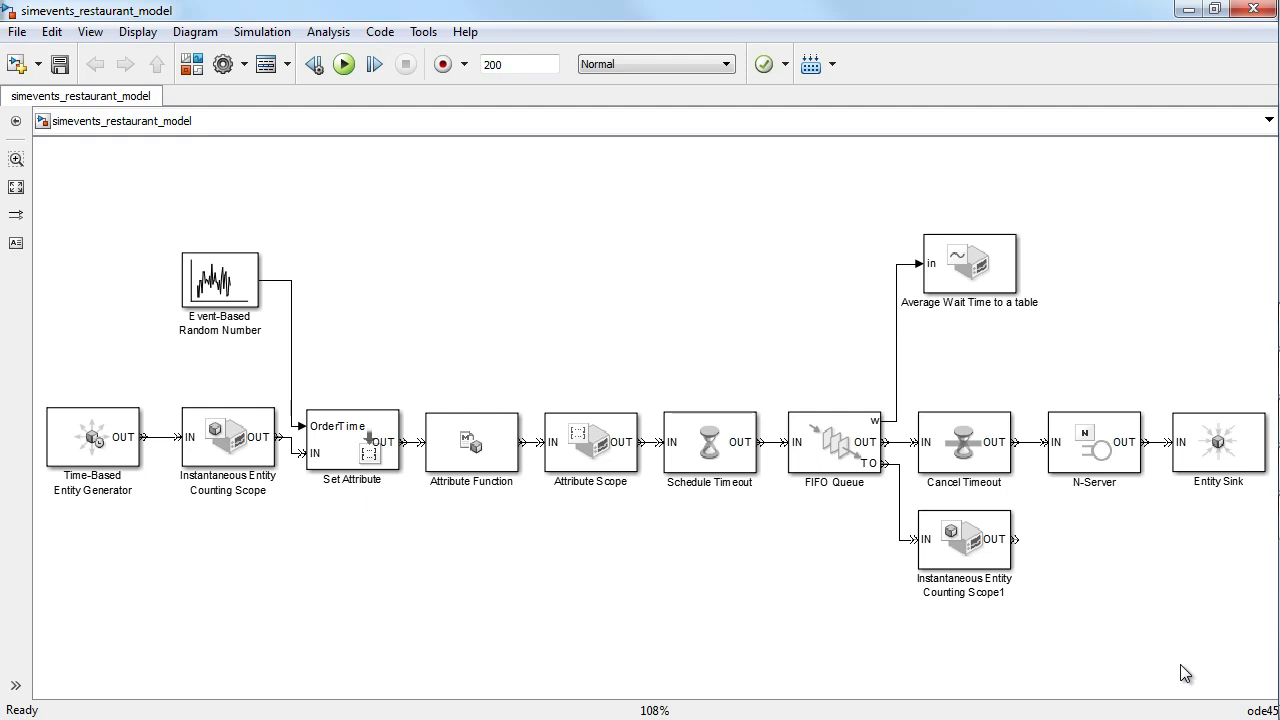
click(351, 445)
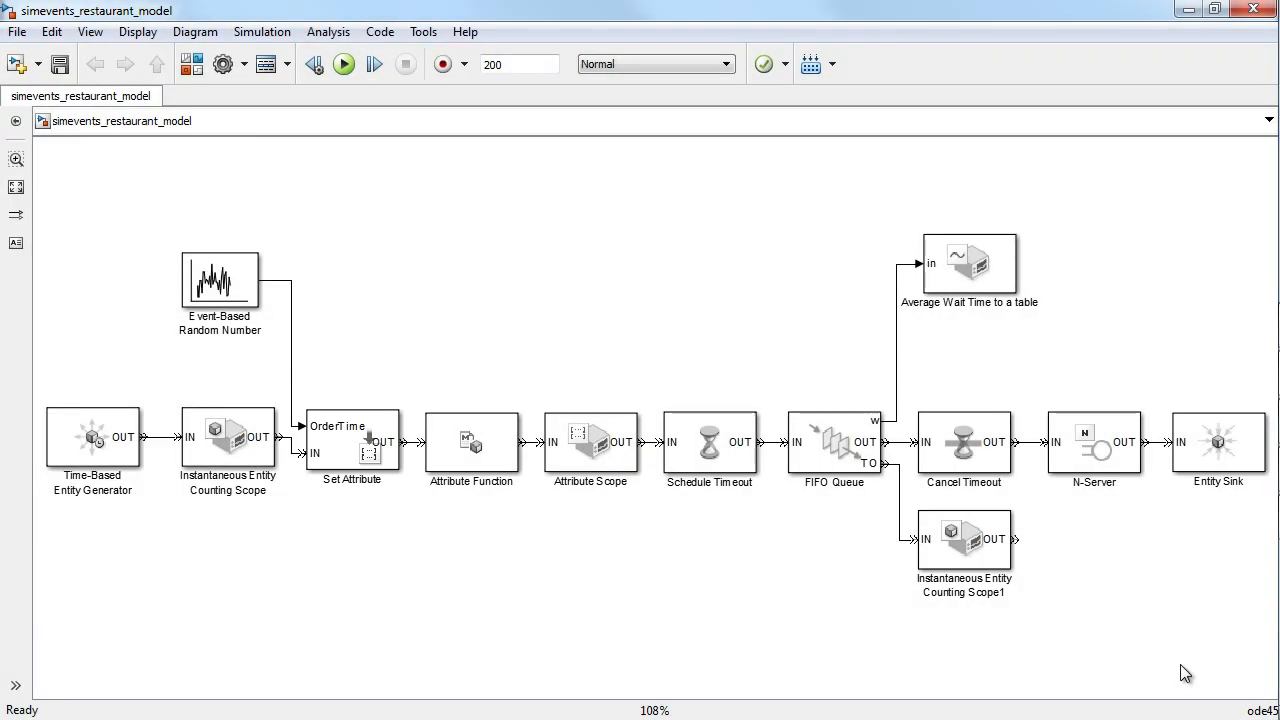
click(471, 442)
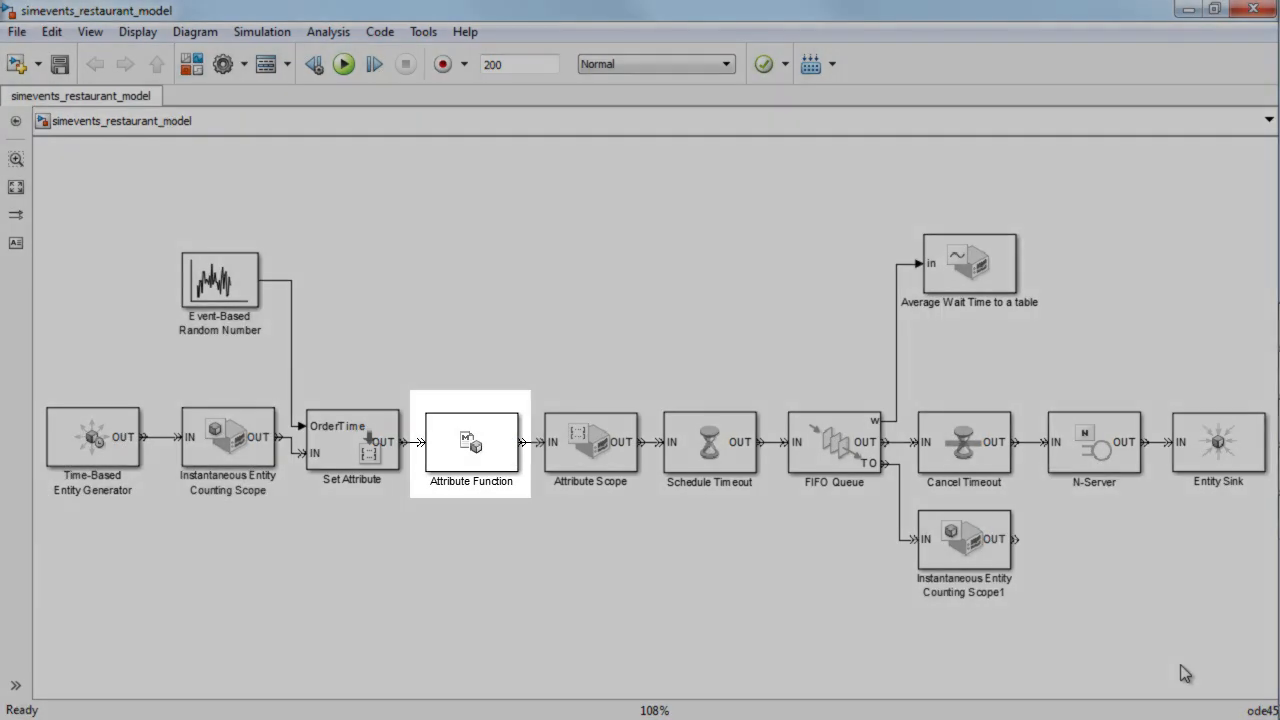
double_click(470, 442)
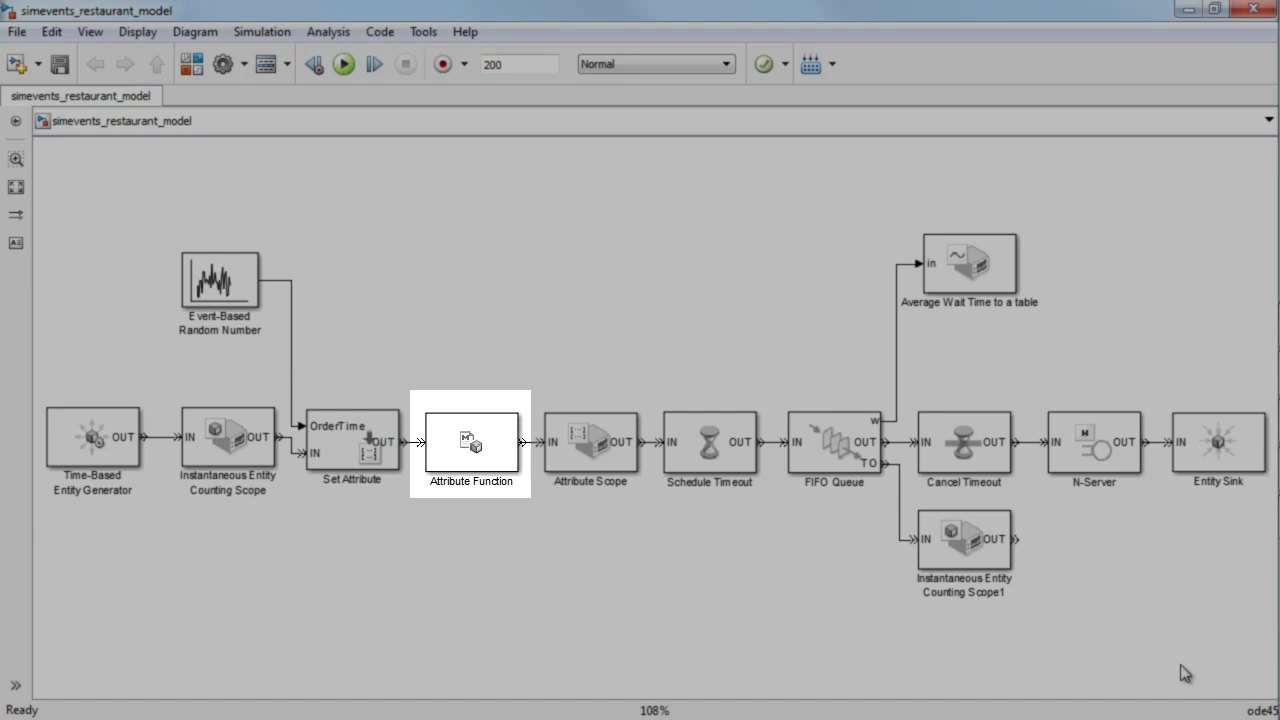
click(834, 442)
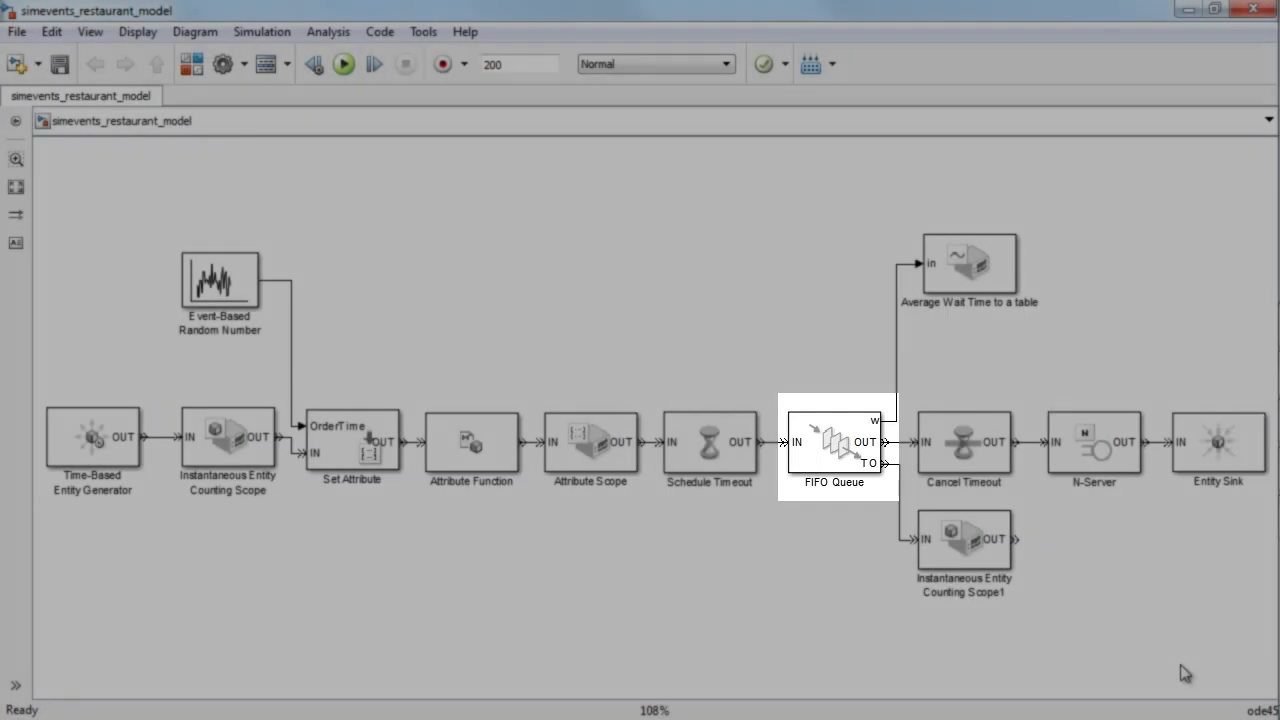
click(1094, 441)
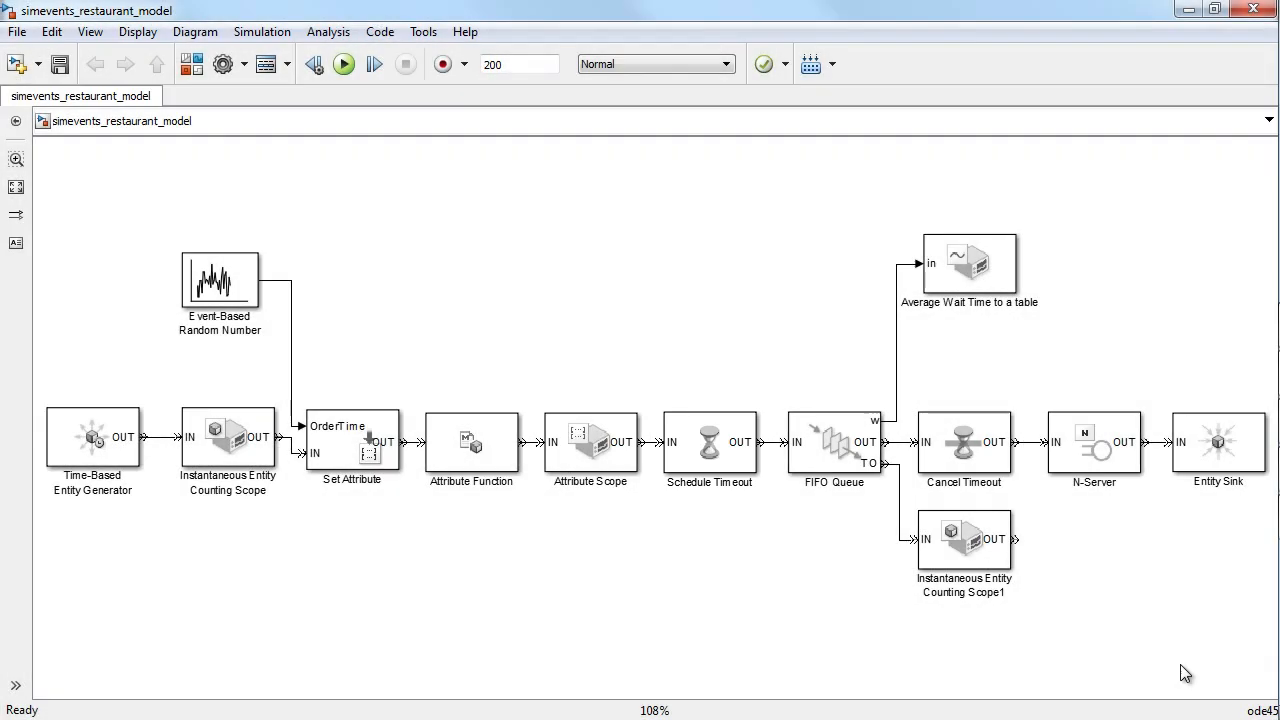
mouse_move(344, 64)
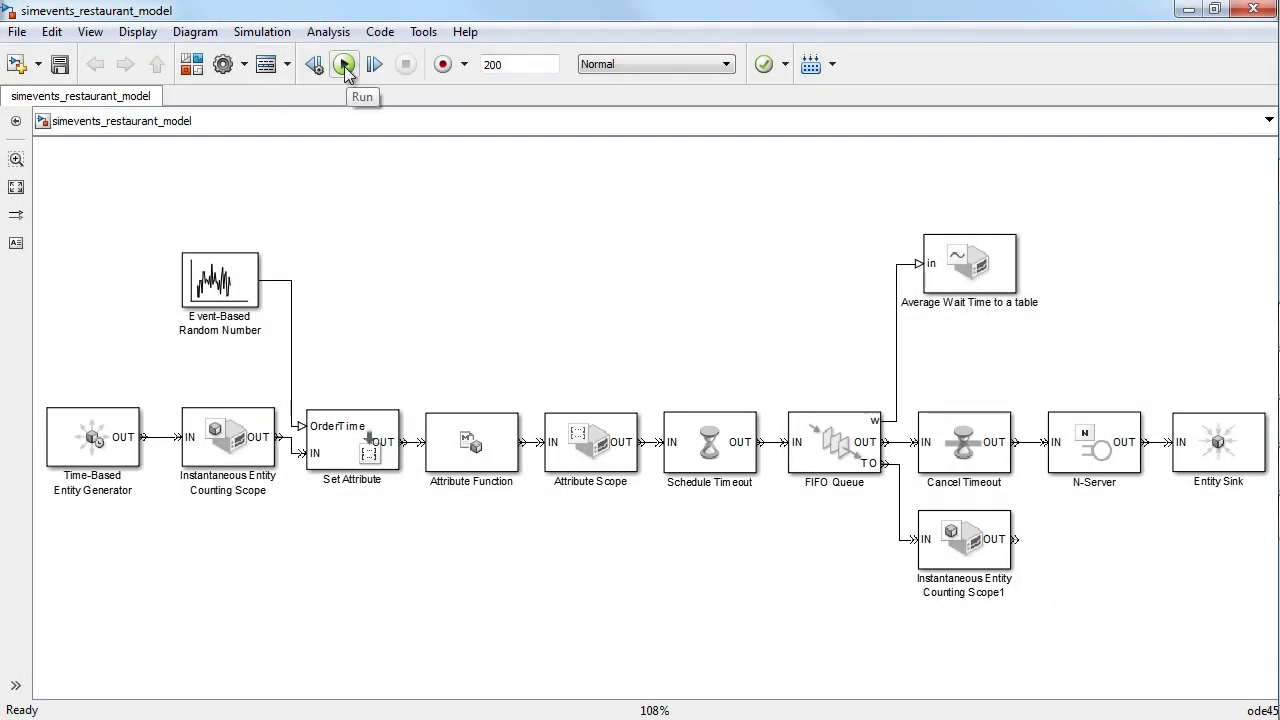
click(344, 64)
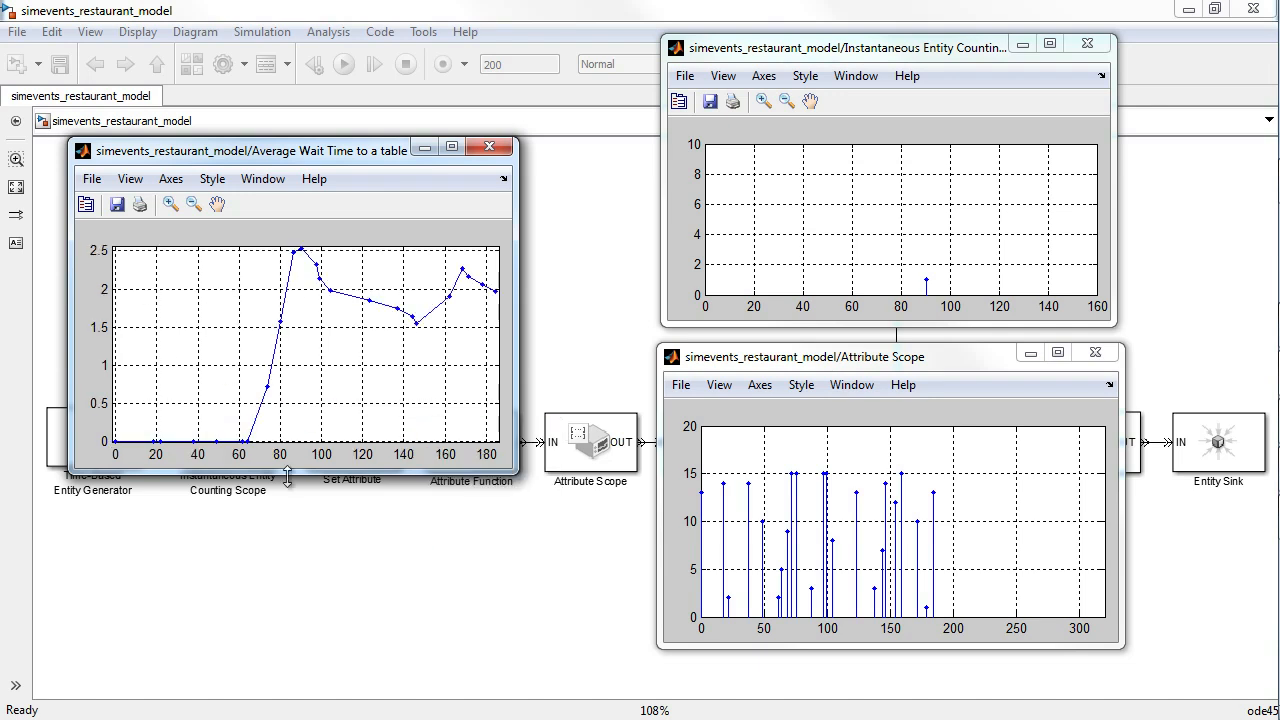
mouse_move(414, 408)
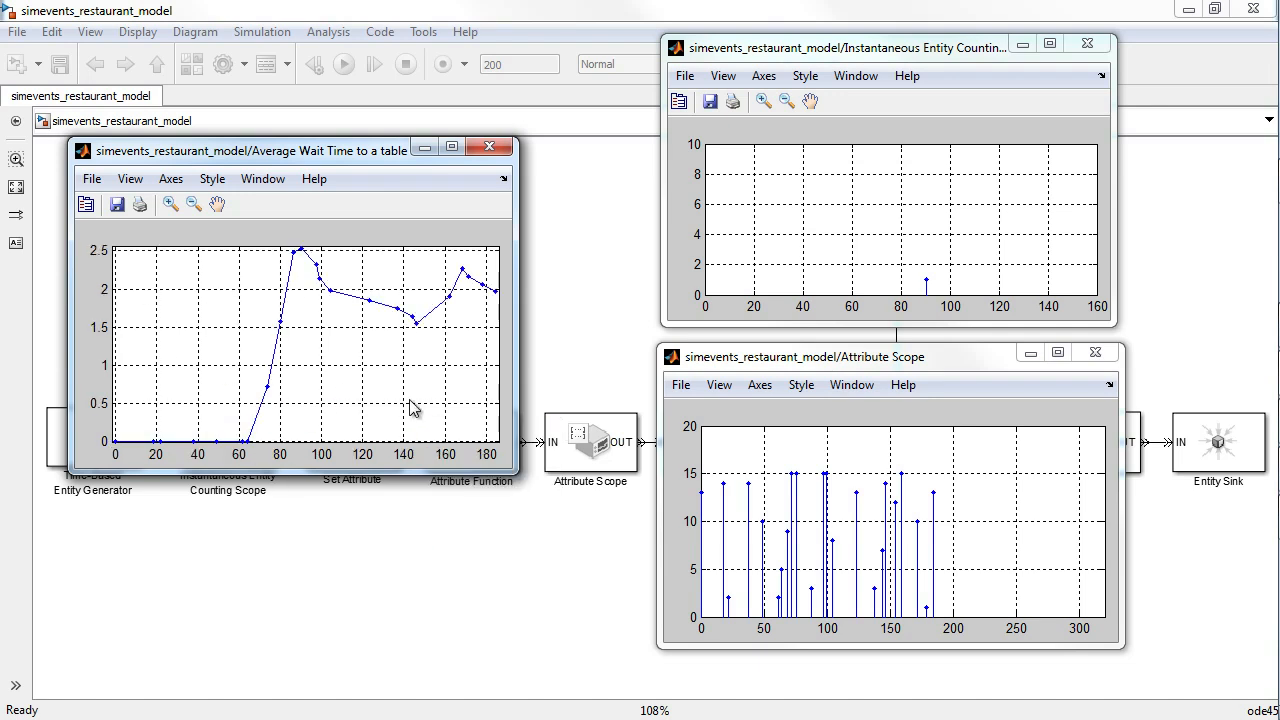
mouse_move(967, 585)
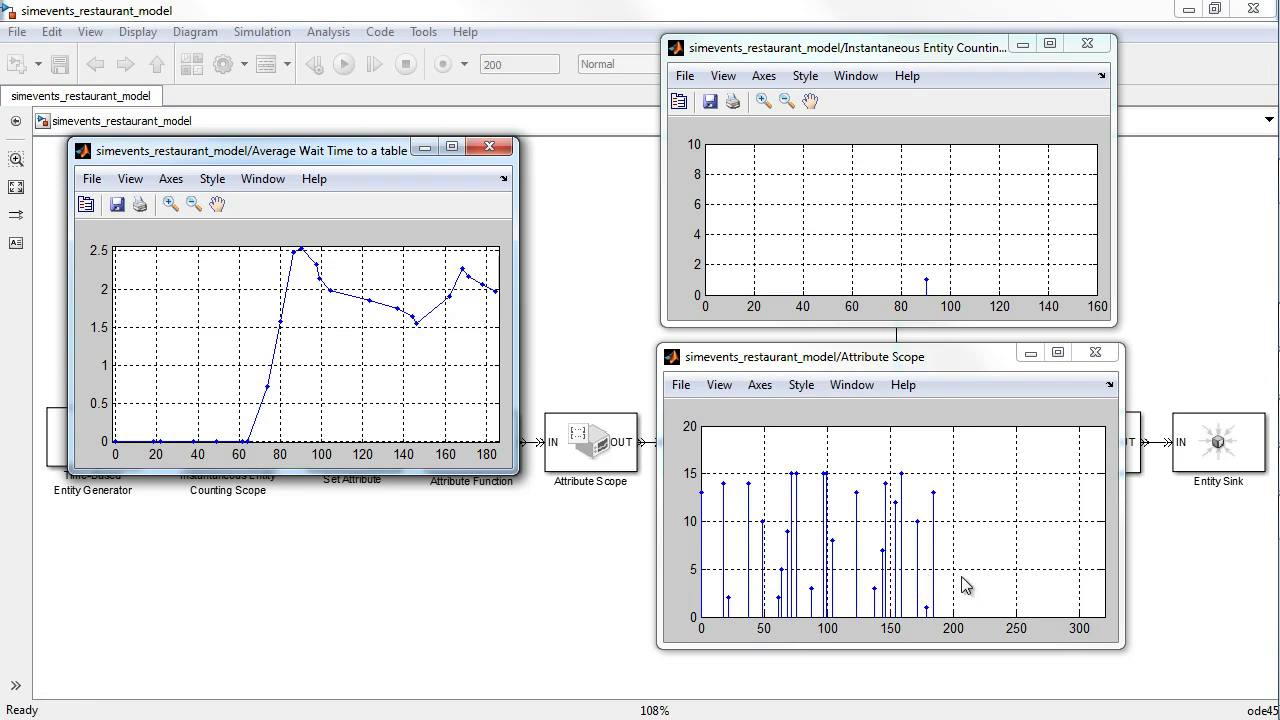
mouse_move(950, 288)
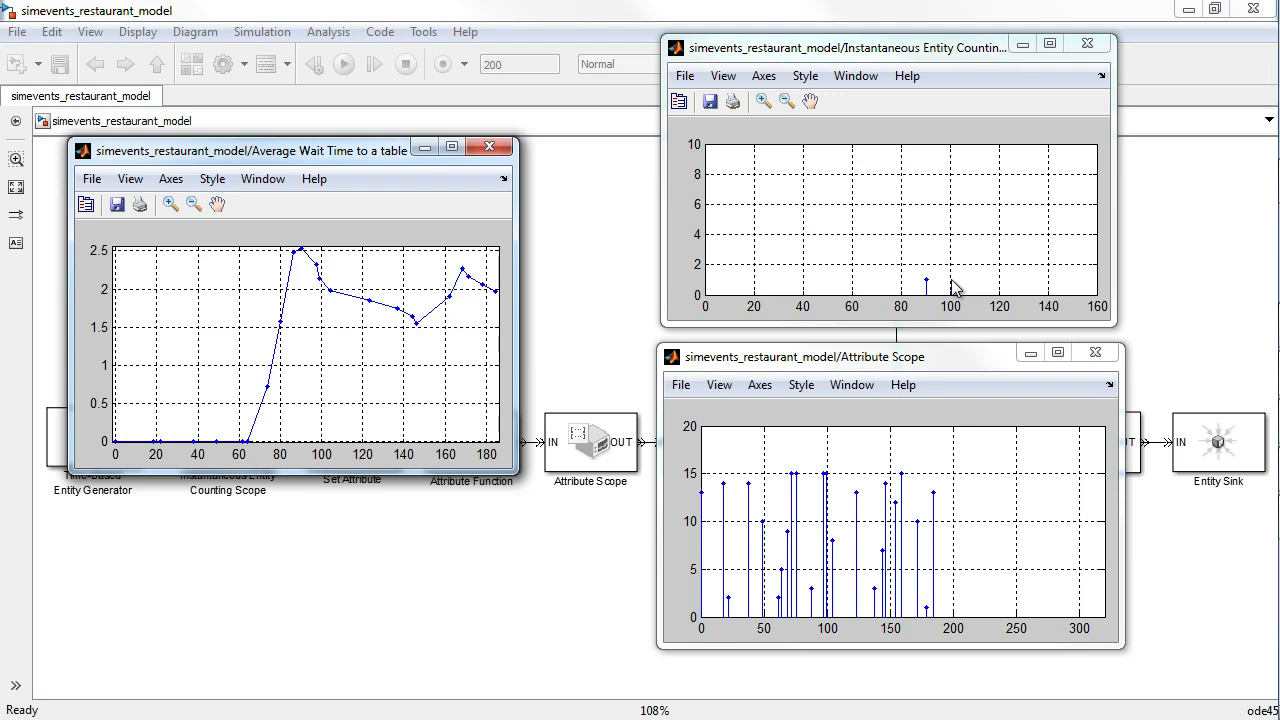
mouse_move(1016, 541)
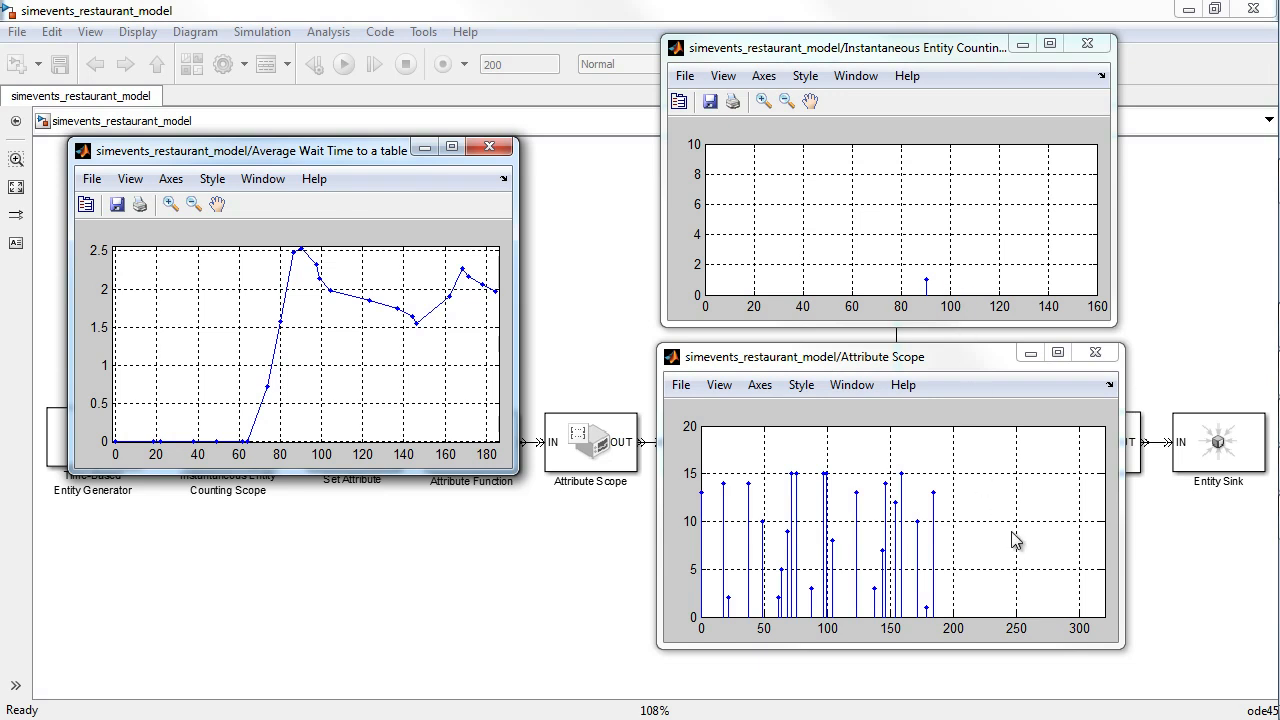
mouse_move(1007, 533)
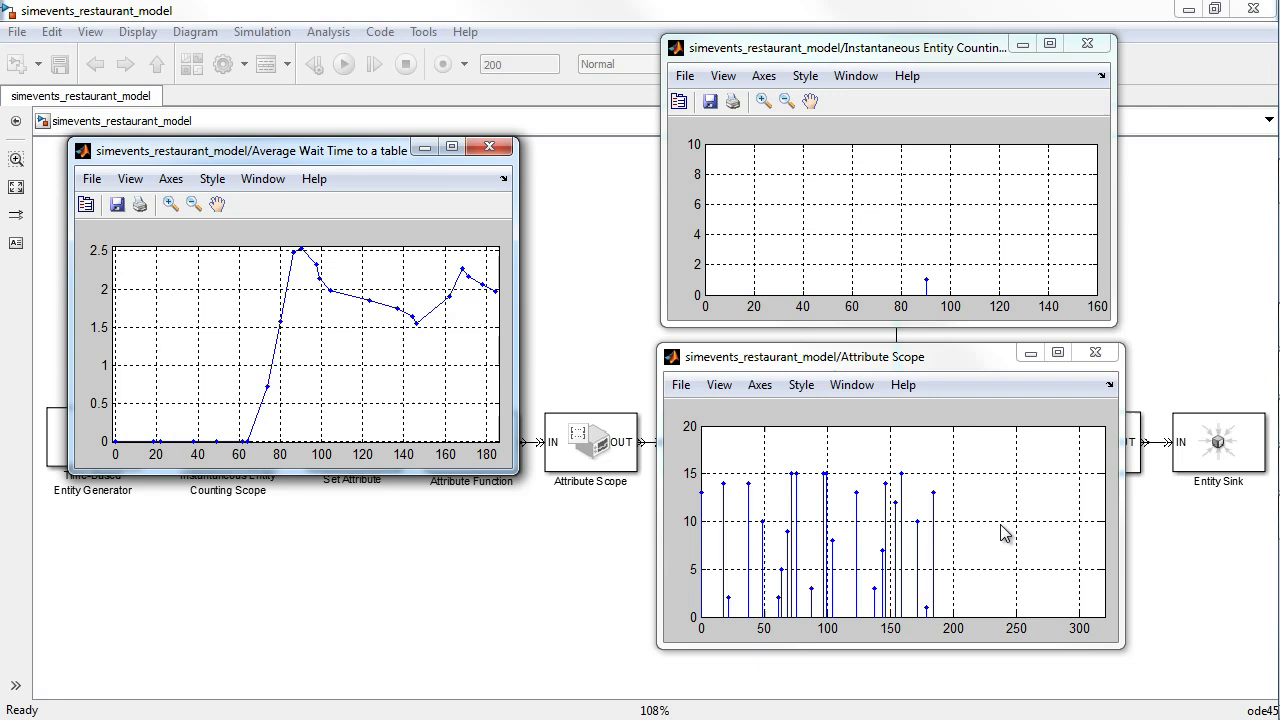
mouse_move(620, 372)
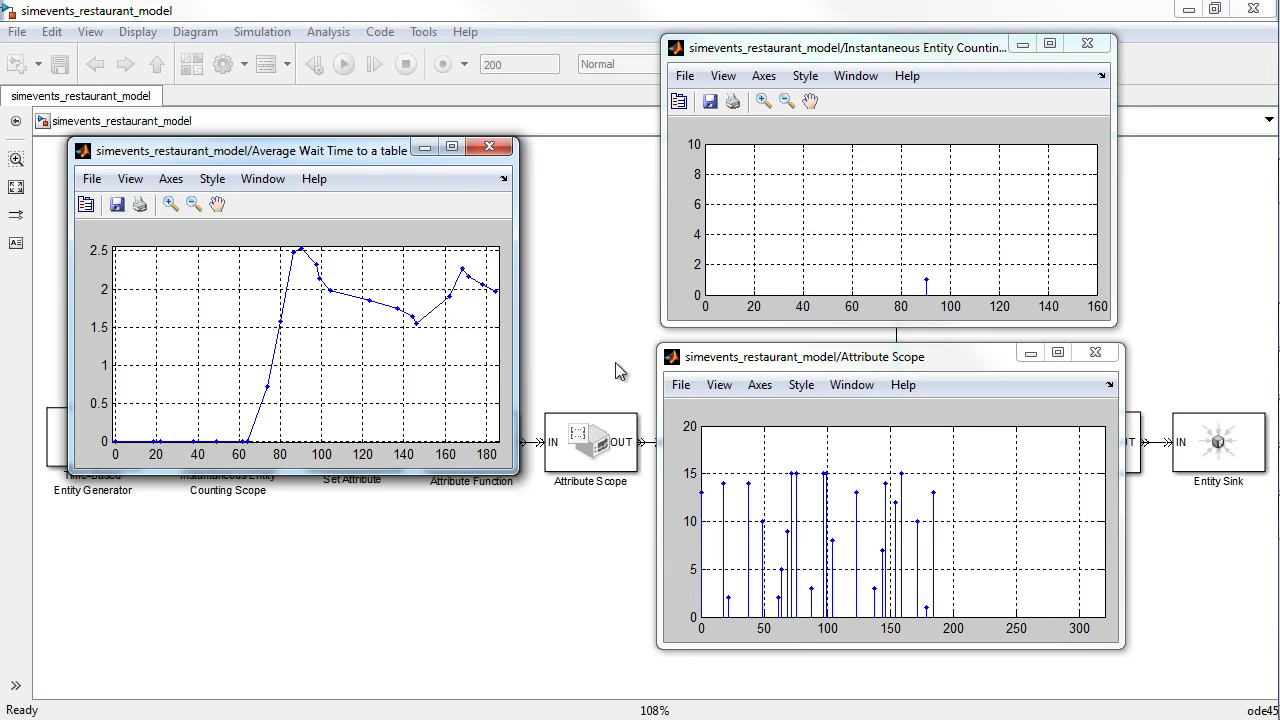